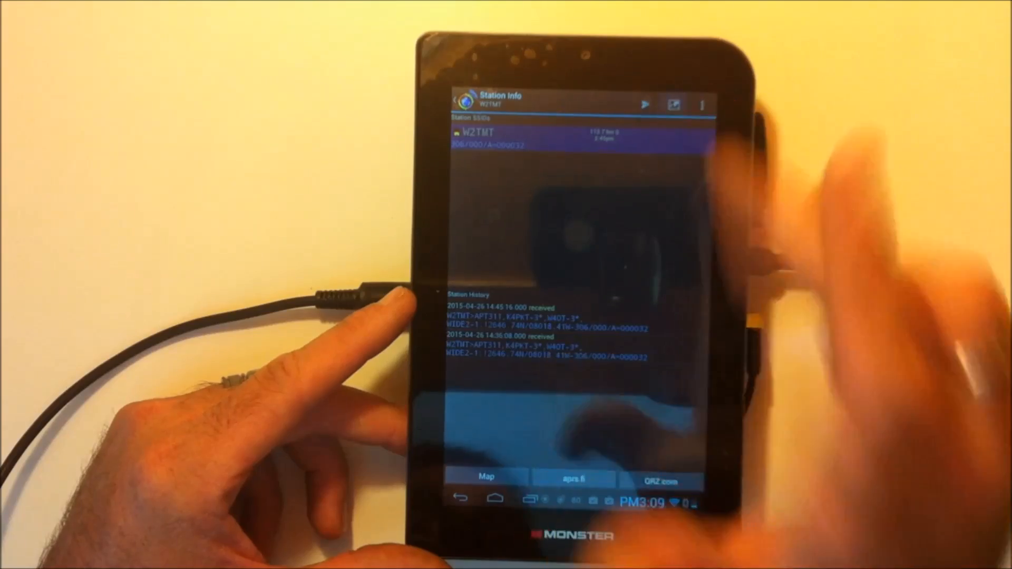
Step: Show the Station Info screen for W4OT-3 with its 146.640 repeater object and beacon history
left_click(486, 477)
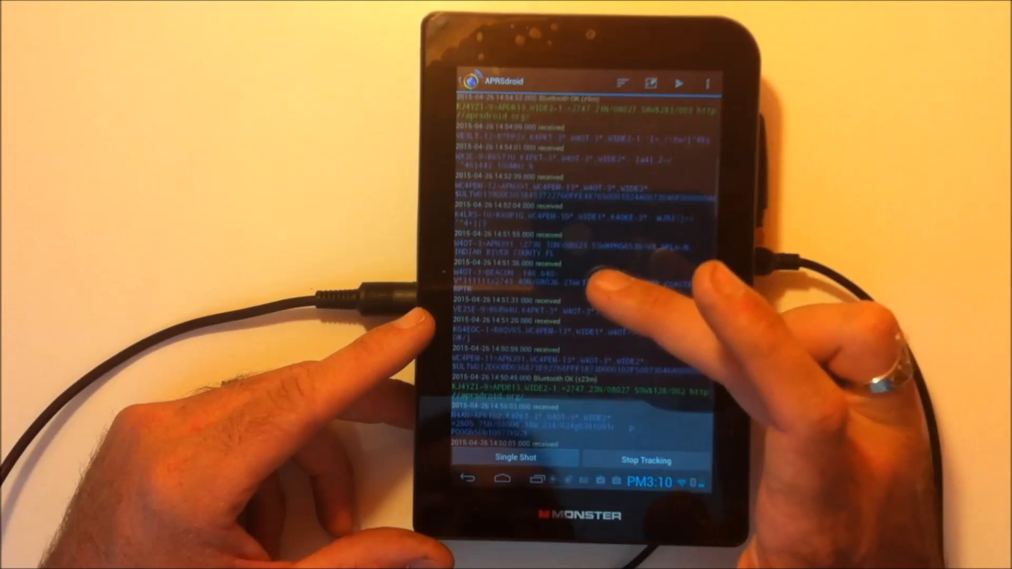
left_click(562, 274)
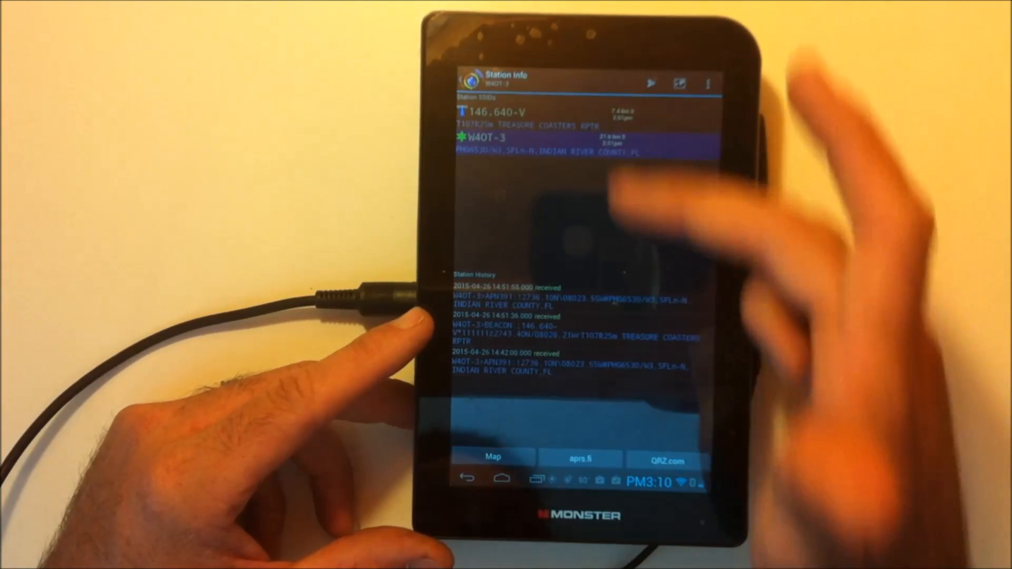